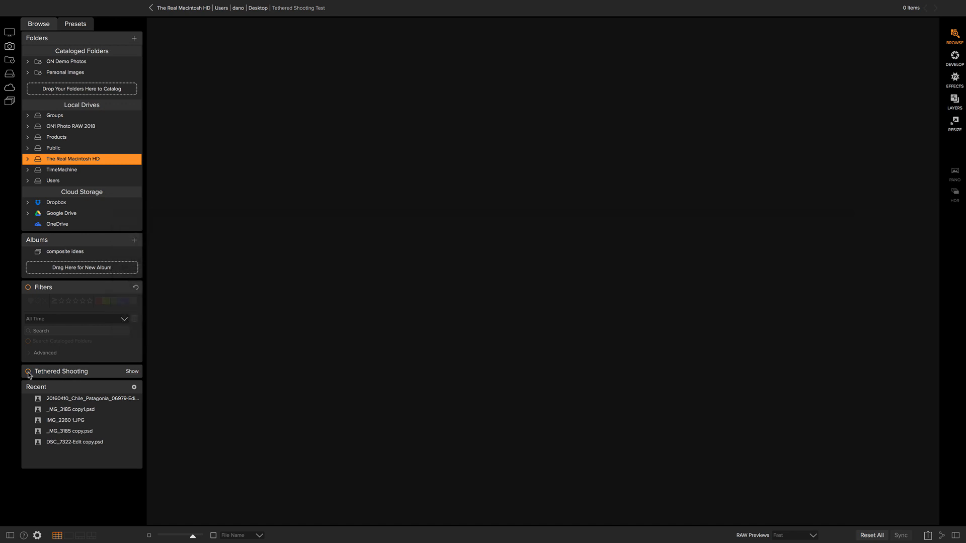
Switch tethered shooting on and keep Canon as the camera brand for the EOS 6D.
{"action": "left_click", "coordinate": [130, 372]}
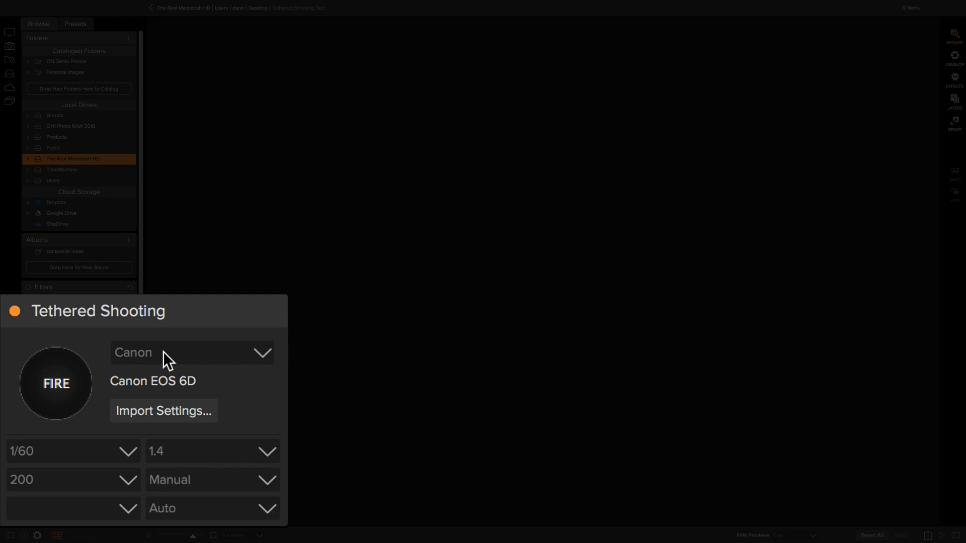
{"action": "left_click", "coordinate": [191, 352]}
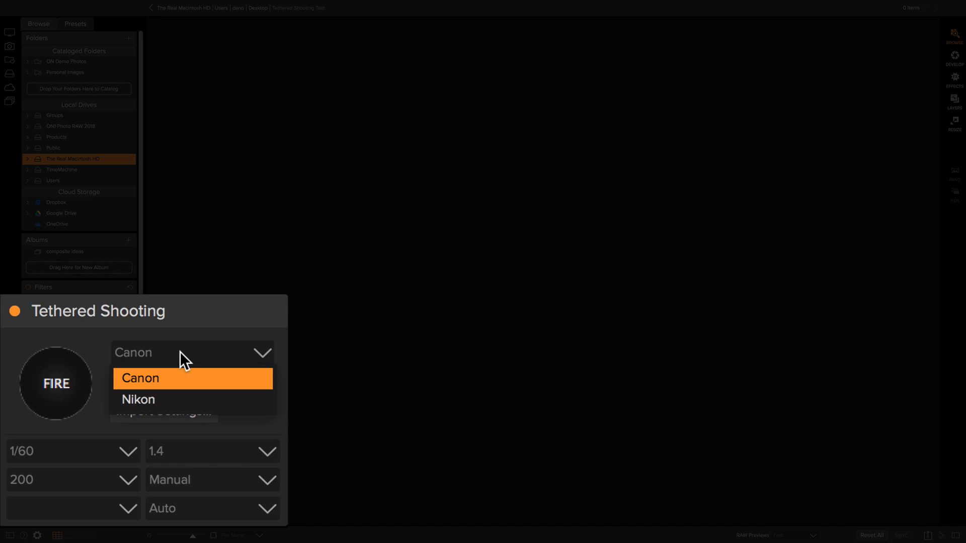
{"action": "left_click", "coordinate": [140, 378]}
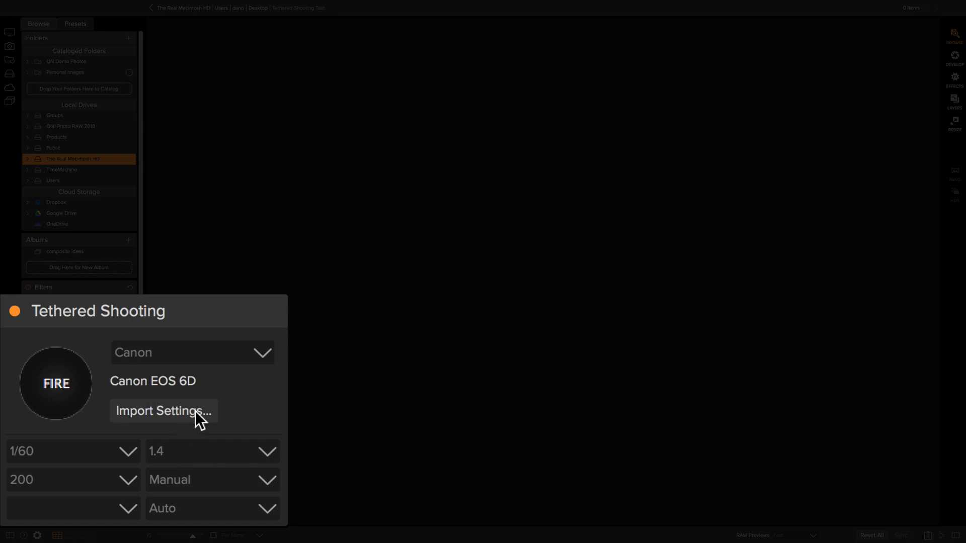
{"action": "mouse_move", "coordinate": [203, 419]}
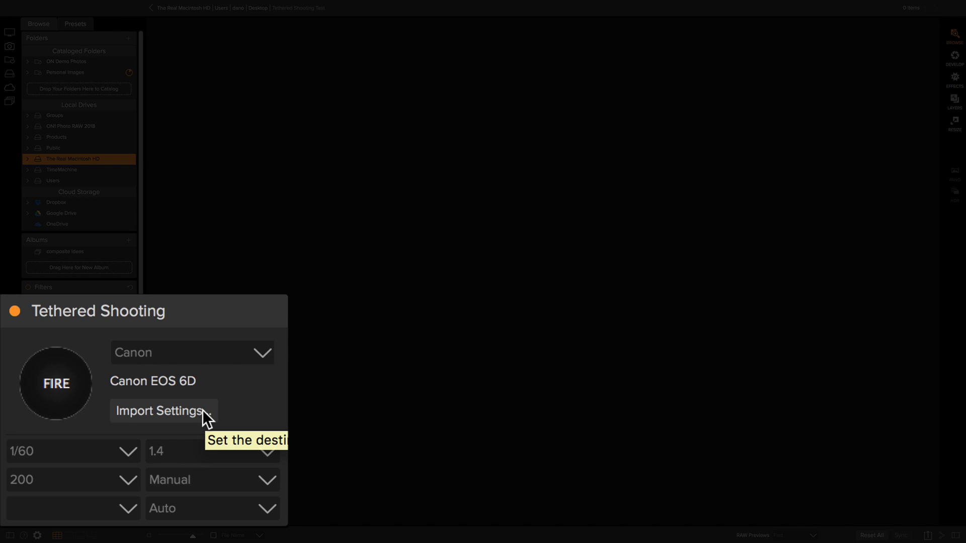
{"action": "mouse_move", "coordinate": [133, 454]}
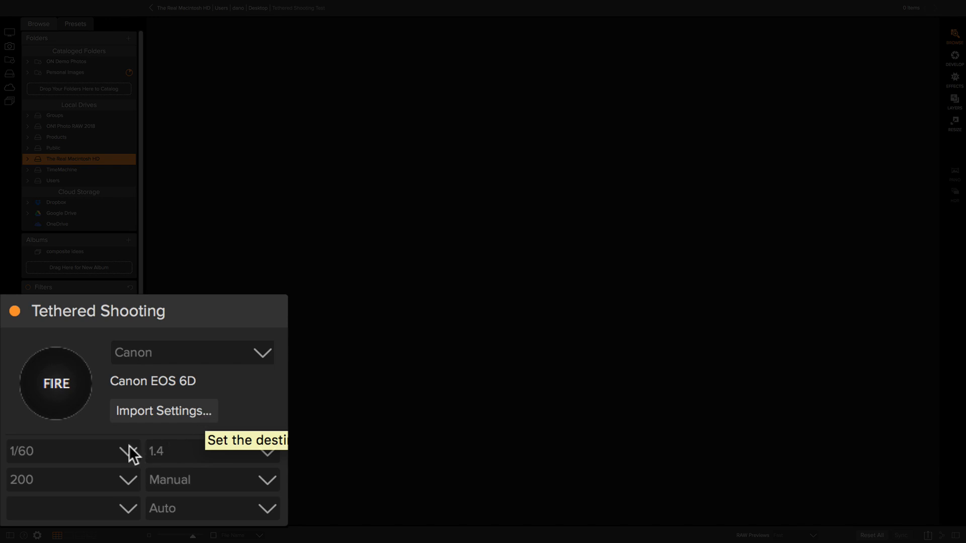
{"action": "mouse_move", "coordinate": [96, 459]}
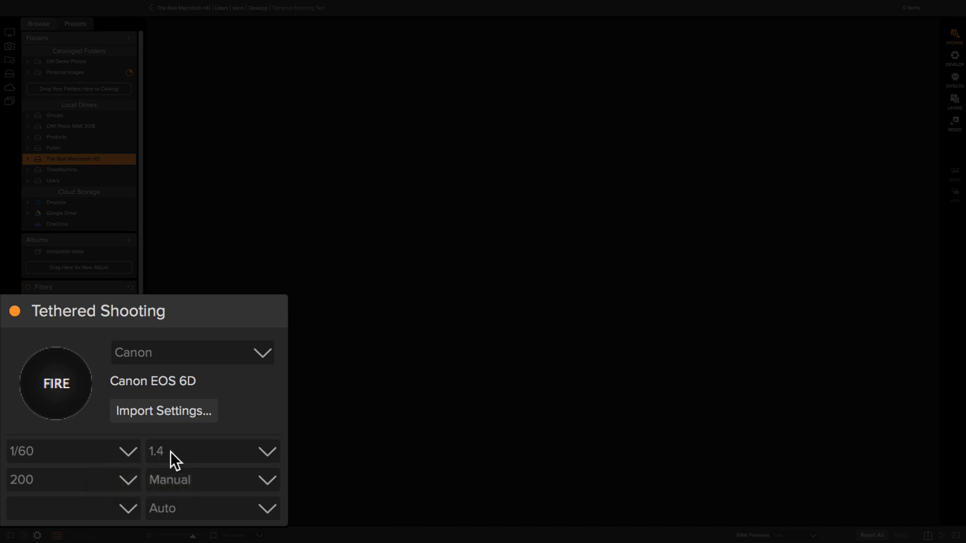
{"action": "mouse_move", "coordinate": [169, 487]}
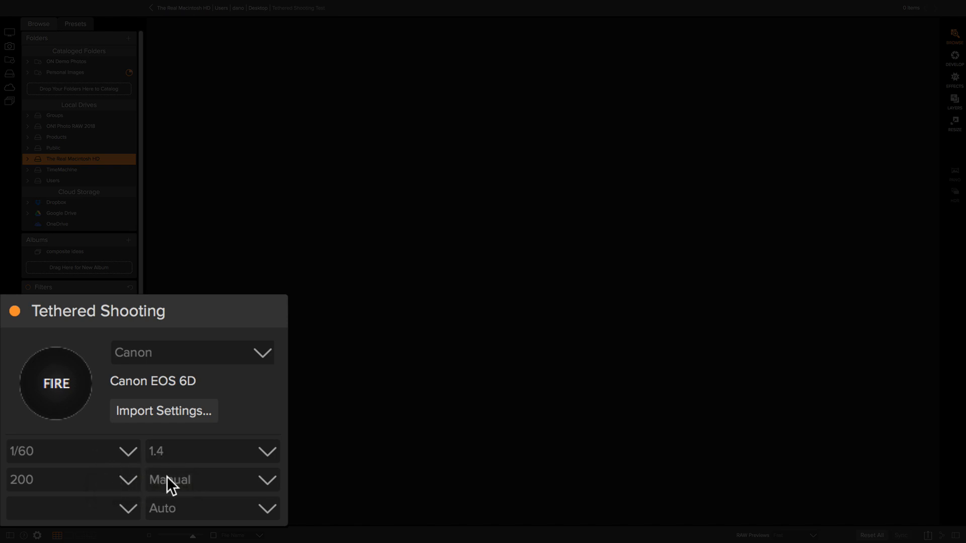
{"action": "mouse_move", "coordinate": [169, 522]}
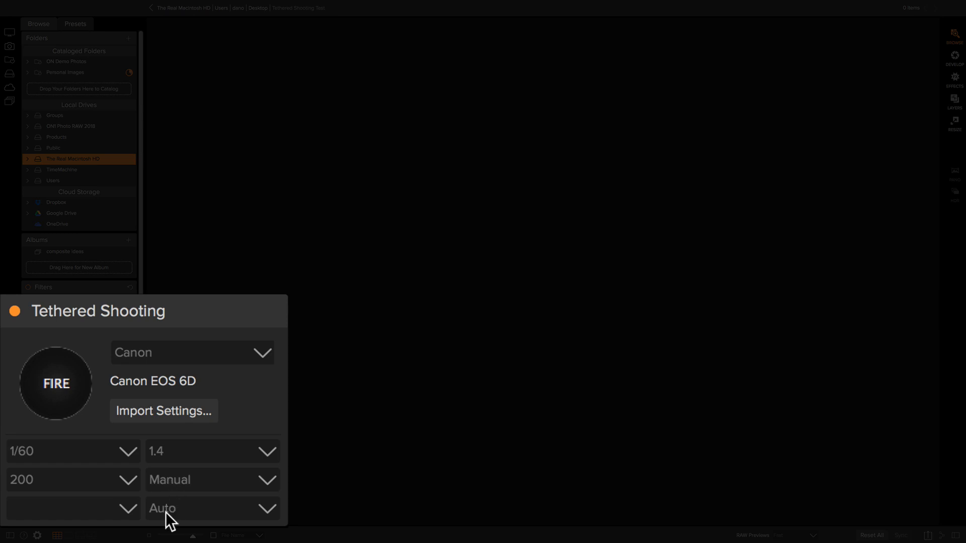
{"action": "mouse_move", "coordinate": [127, 514]}
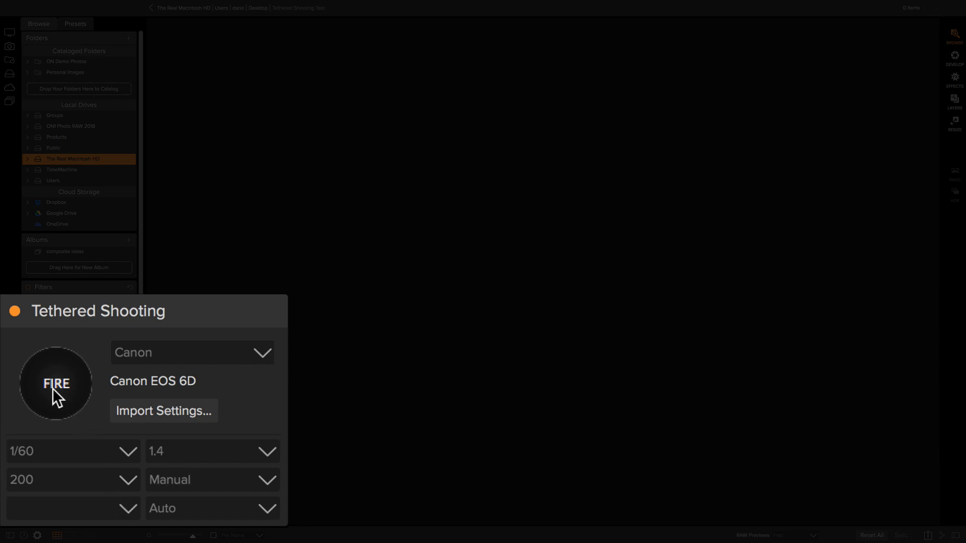
Fire a tethered shot and view the captured _MG_3859 Copy.CR2 at large size.
{"action": "left_click", "coordinate": [56, 383]}
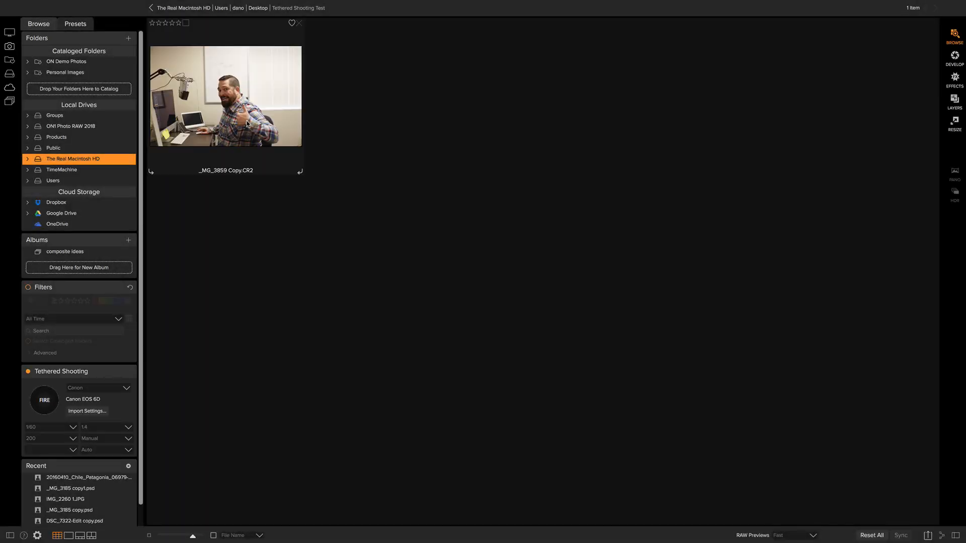
{"action": "double_click", "coordinate": [227, 95]}
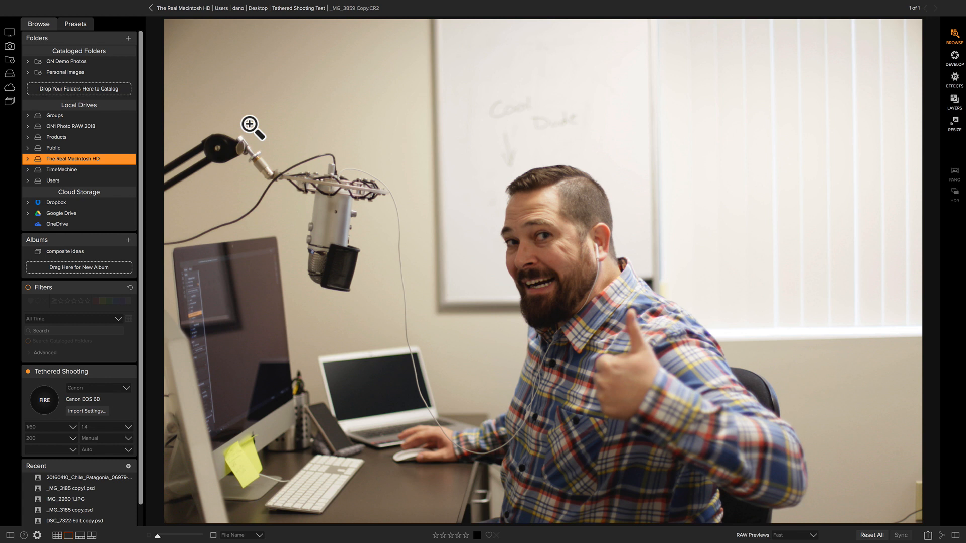
{"action": "left_click", "coordinate": [250, 123]}
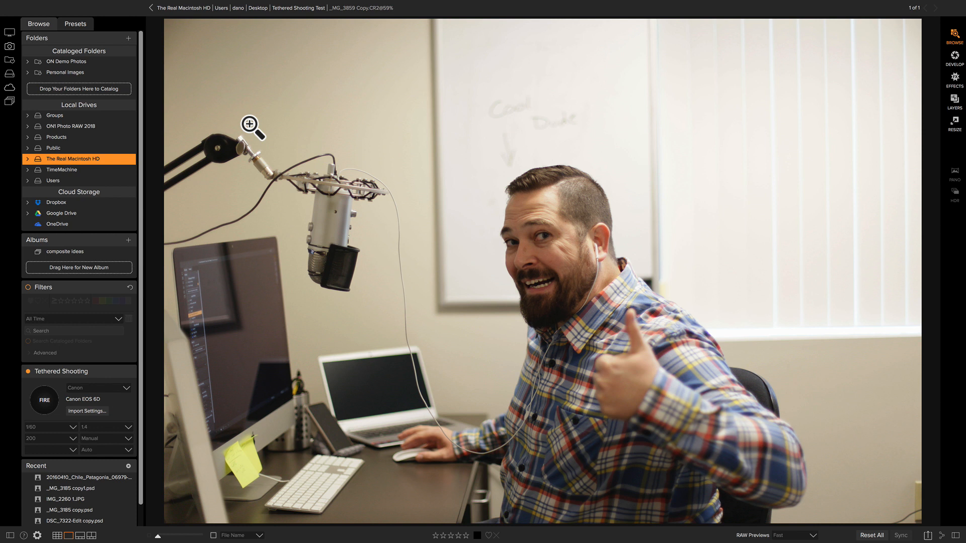
{"action": "left_click", "coordinate": [61, 372]}
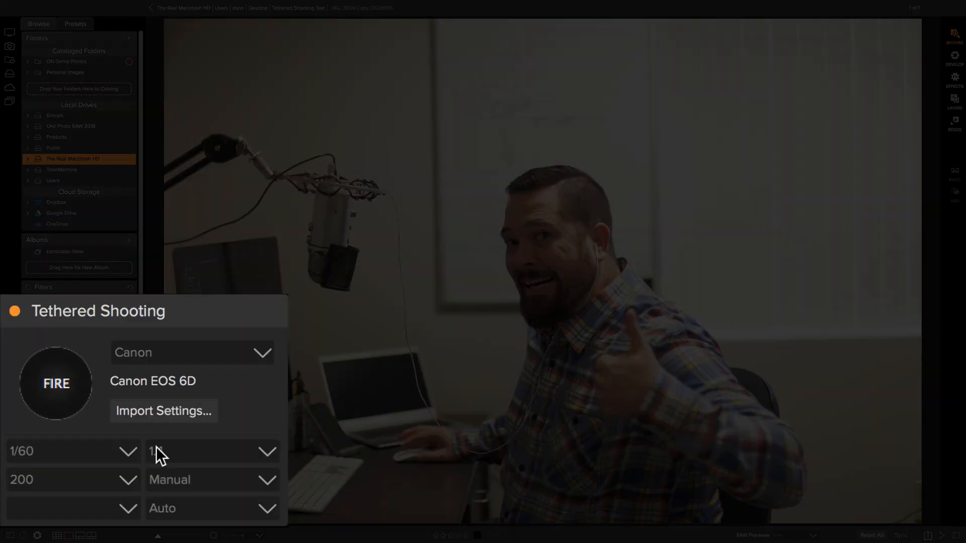
{"action": "mouse_move", "coordinate": [160, 458]}
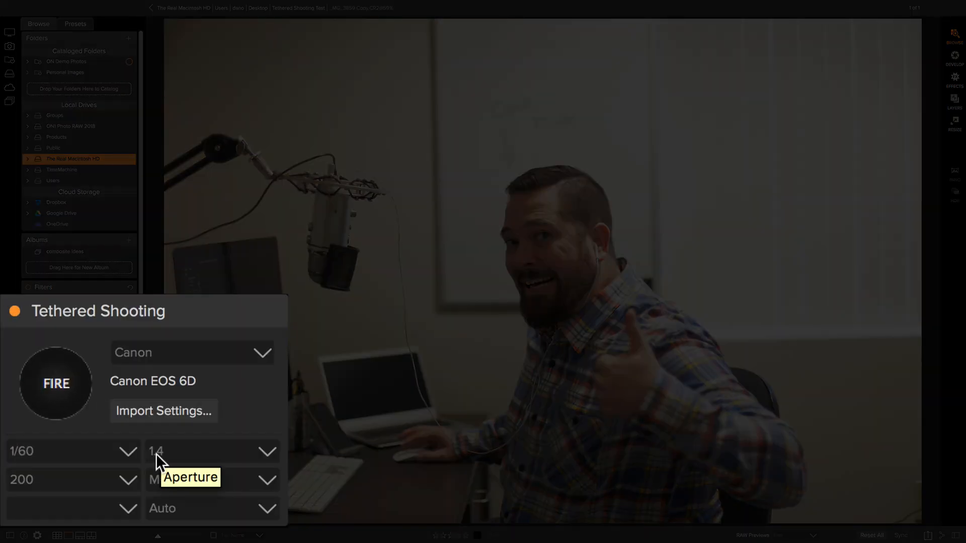
{"action": "mouse_move", "coordinate": [255, 460]}
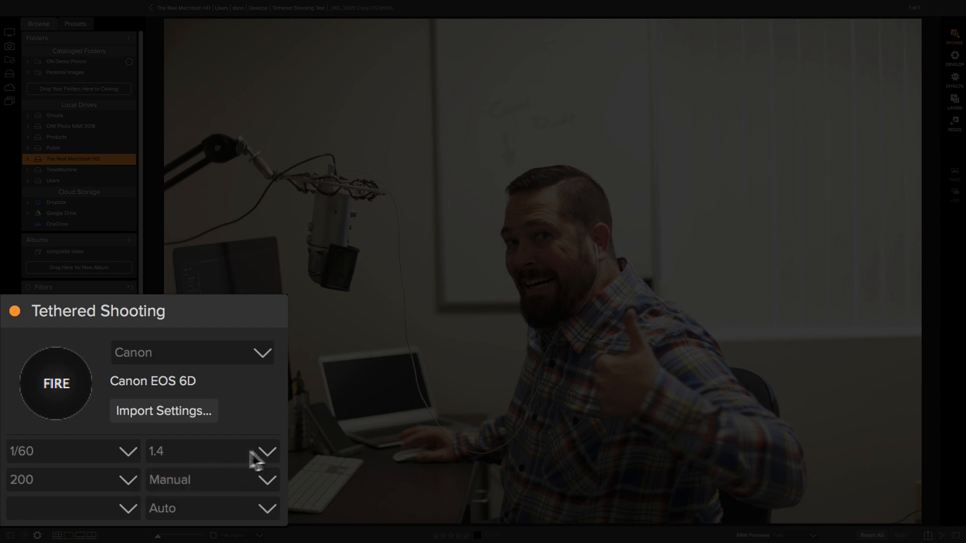
Set the tethered camera's aperture to 2.8 instead of 1.4.
{"action": "left_click", "coordinate": [265, 451]}
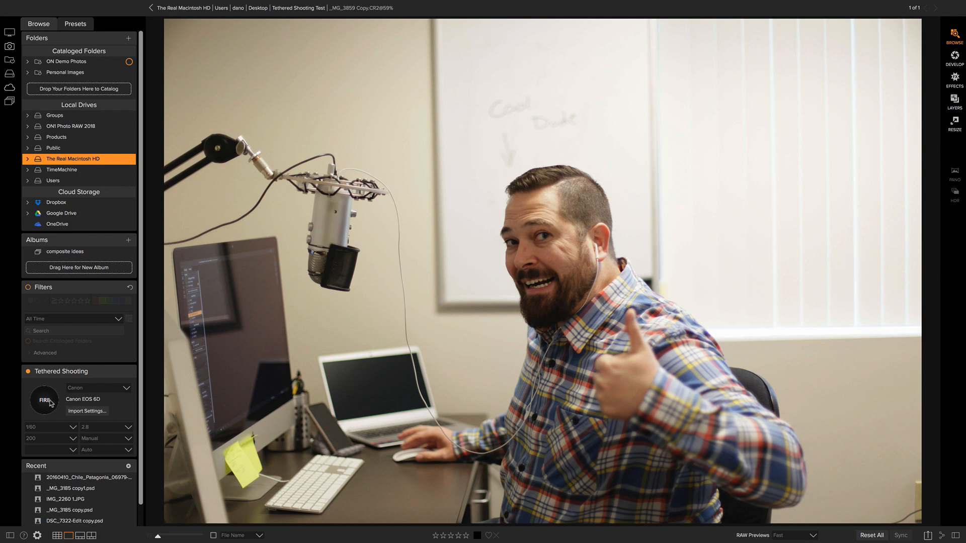
Fire another tethered shot at f/2.8, producing _MG_3861 Copy.CR2.
{"action": "left_click", "coordinate": [44, 400]}
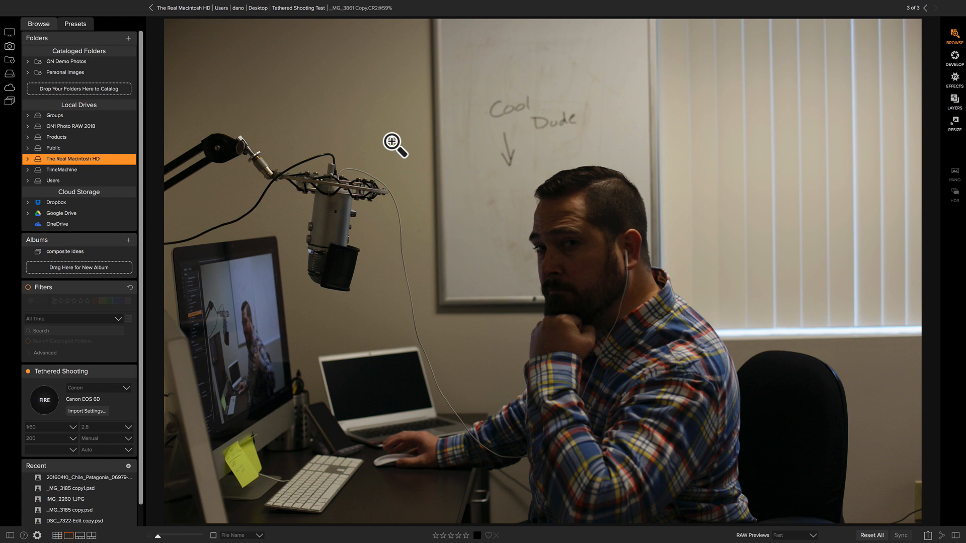
{"action": "mouse_move", "coordinate": [122, 430]}
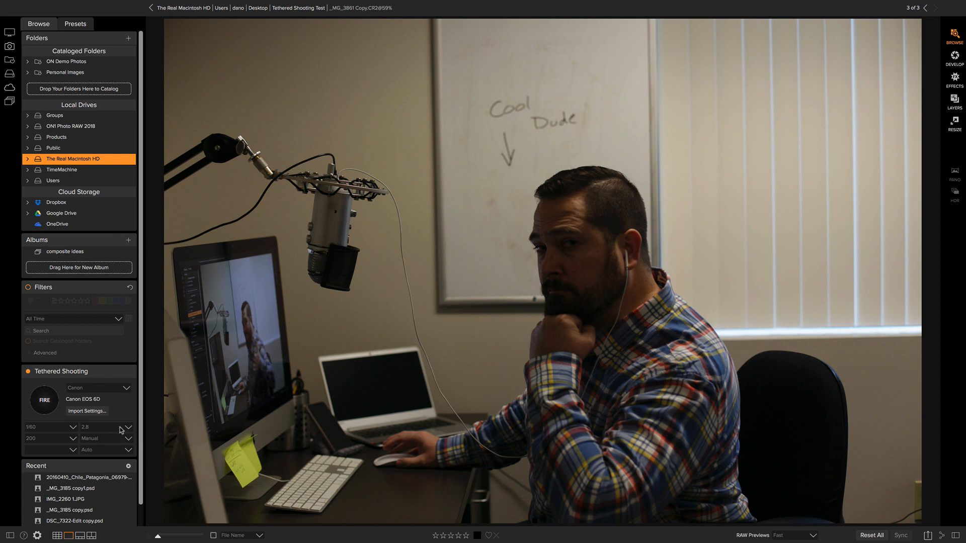
Set the tethered camera's aperture to 1.8 instead of 2.8.
{"action": "left_click", "coordinate": [127, 427]}
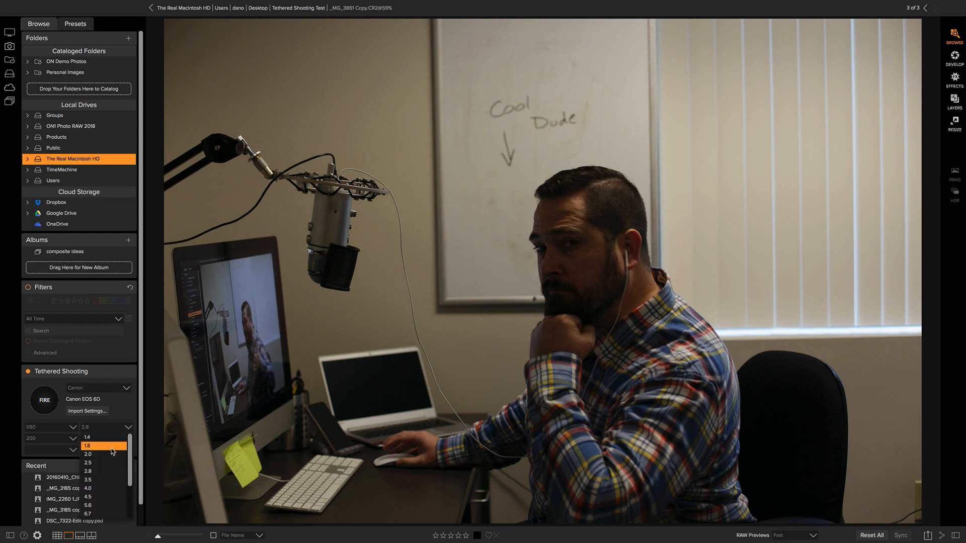
{"action": "left_click", "coordinate": [88, 446]}
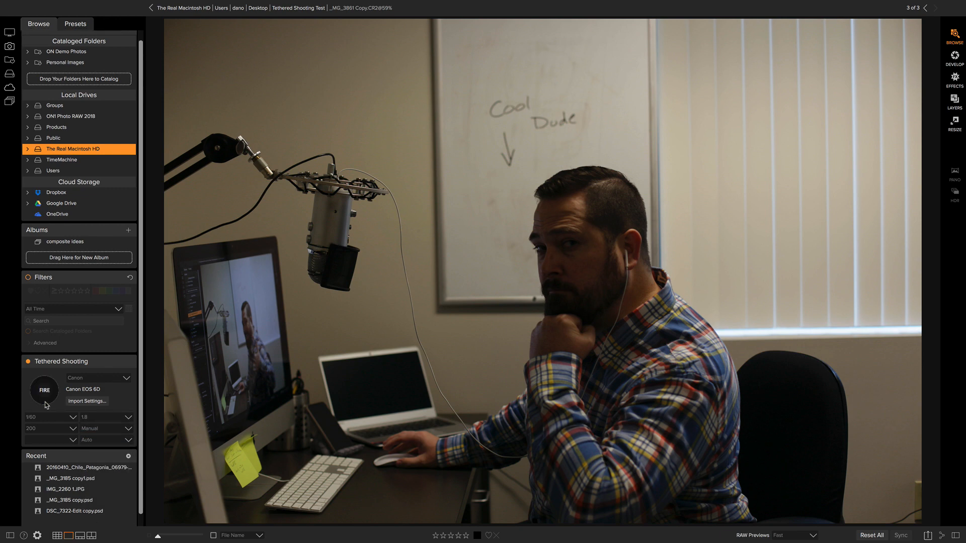